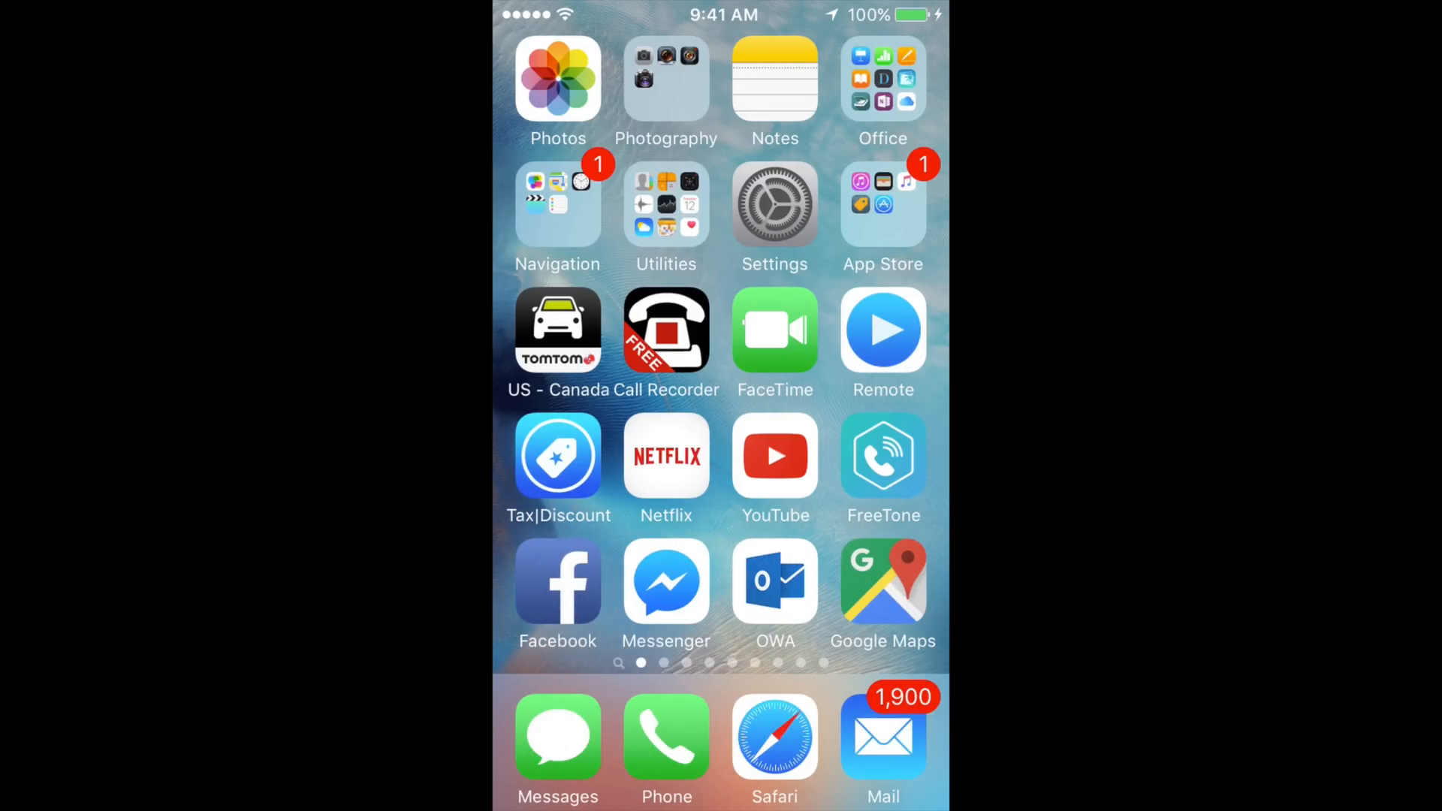
Step: Reach the iCloud Storage page showing 5.0 GB total and 2.8 GB available
left_click(774, 207)
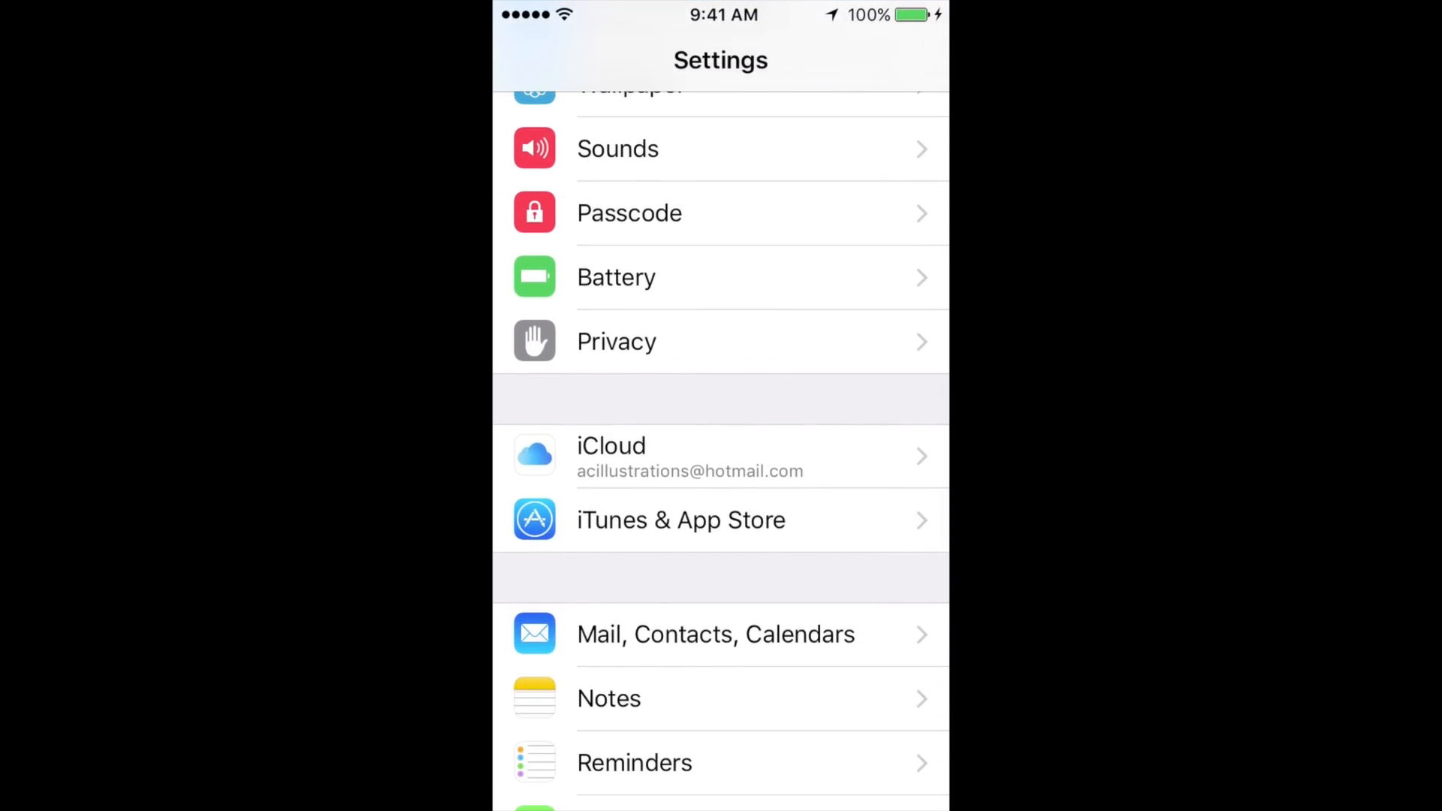
left_click(680, 455)
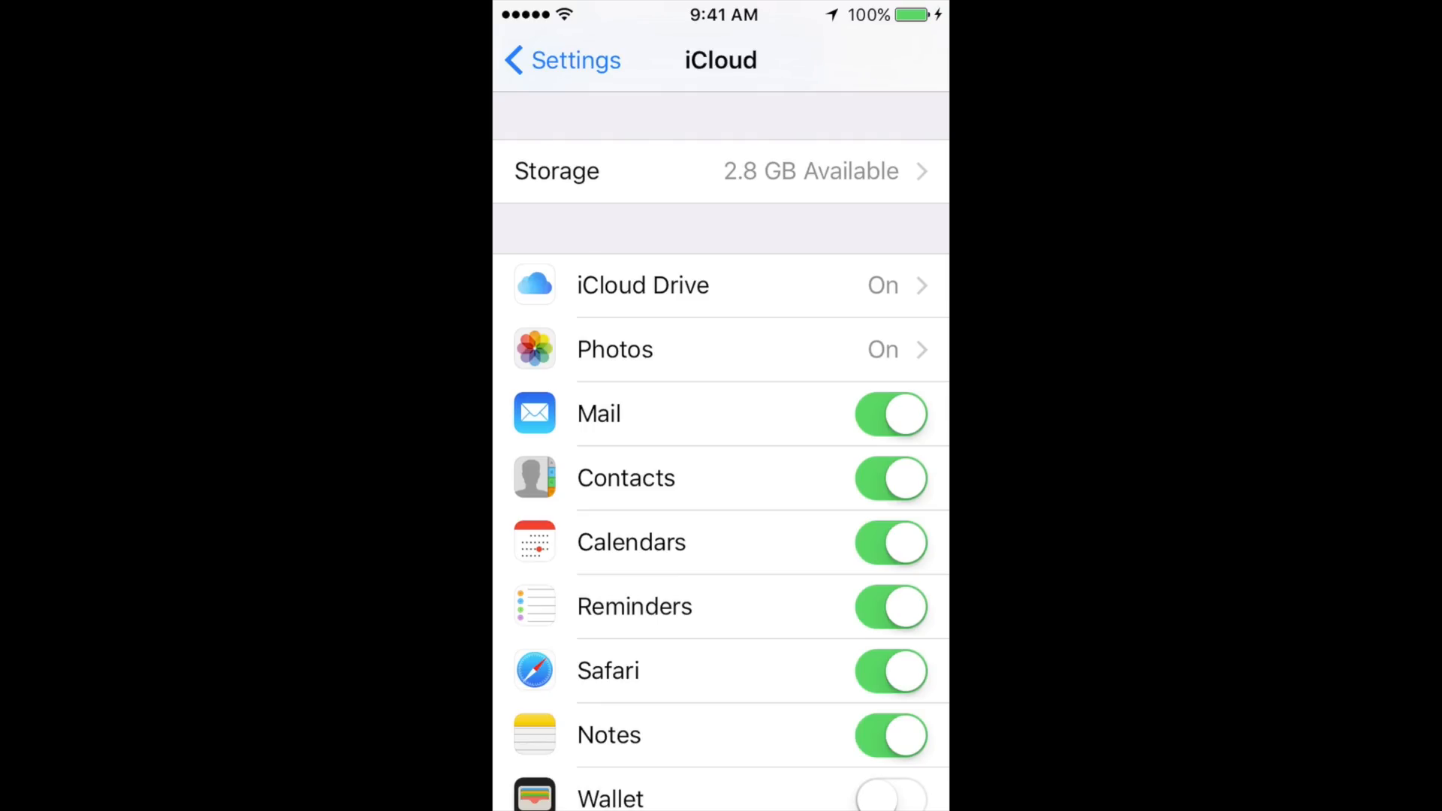
left_click(720, 172)
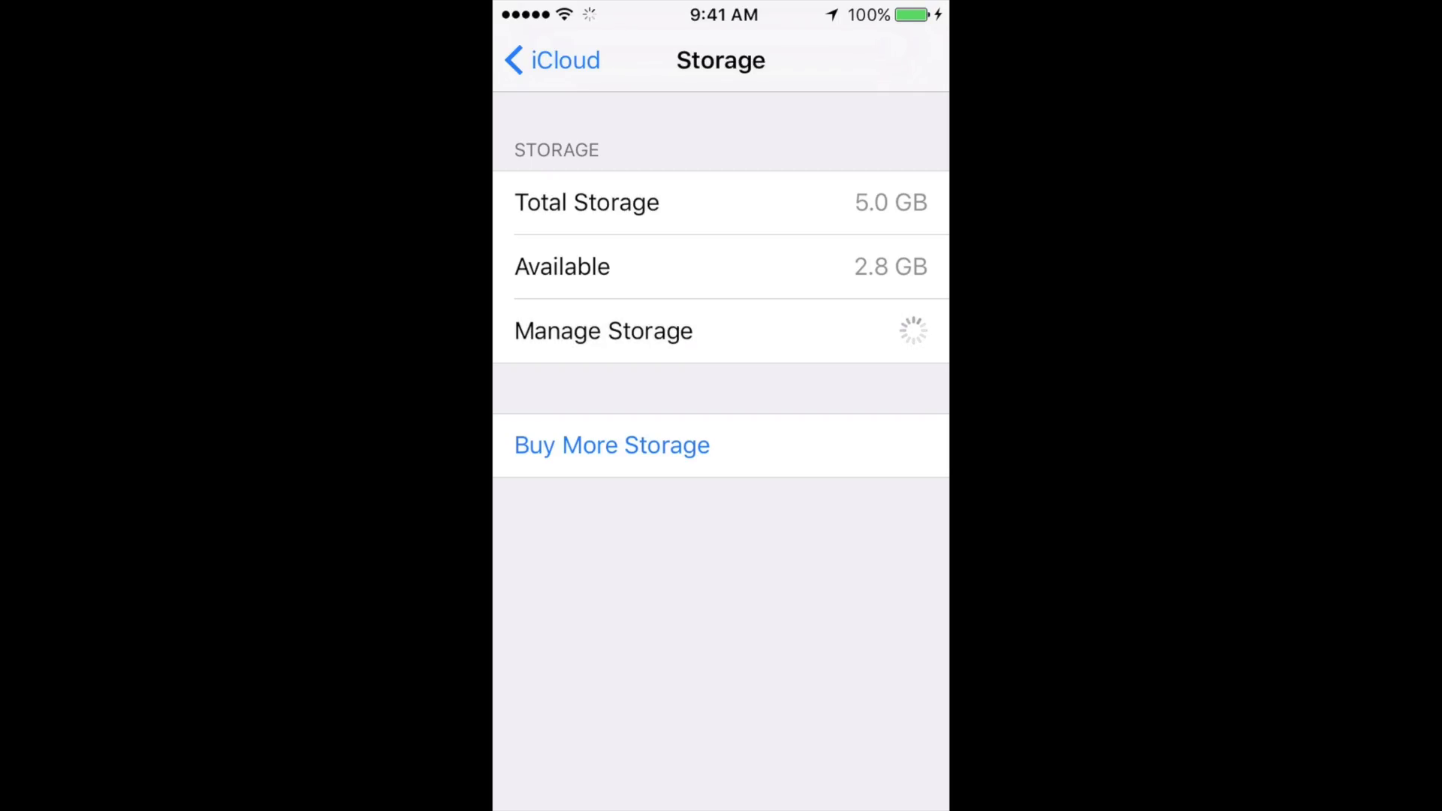
Step: Manage Storage and list Preview's files: edgar 1.jpg (1.5 MB) and Chocolate Ecuador .pdf (36.8 KB)
left_click(604, 330)
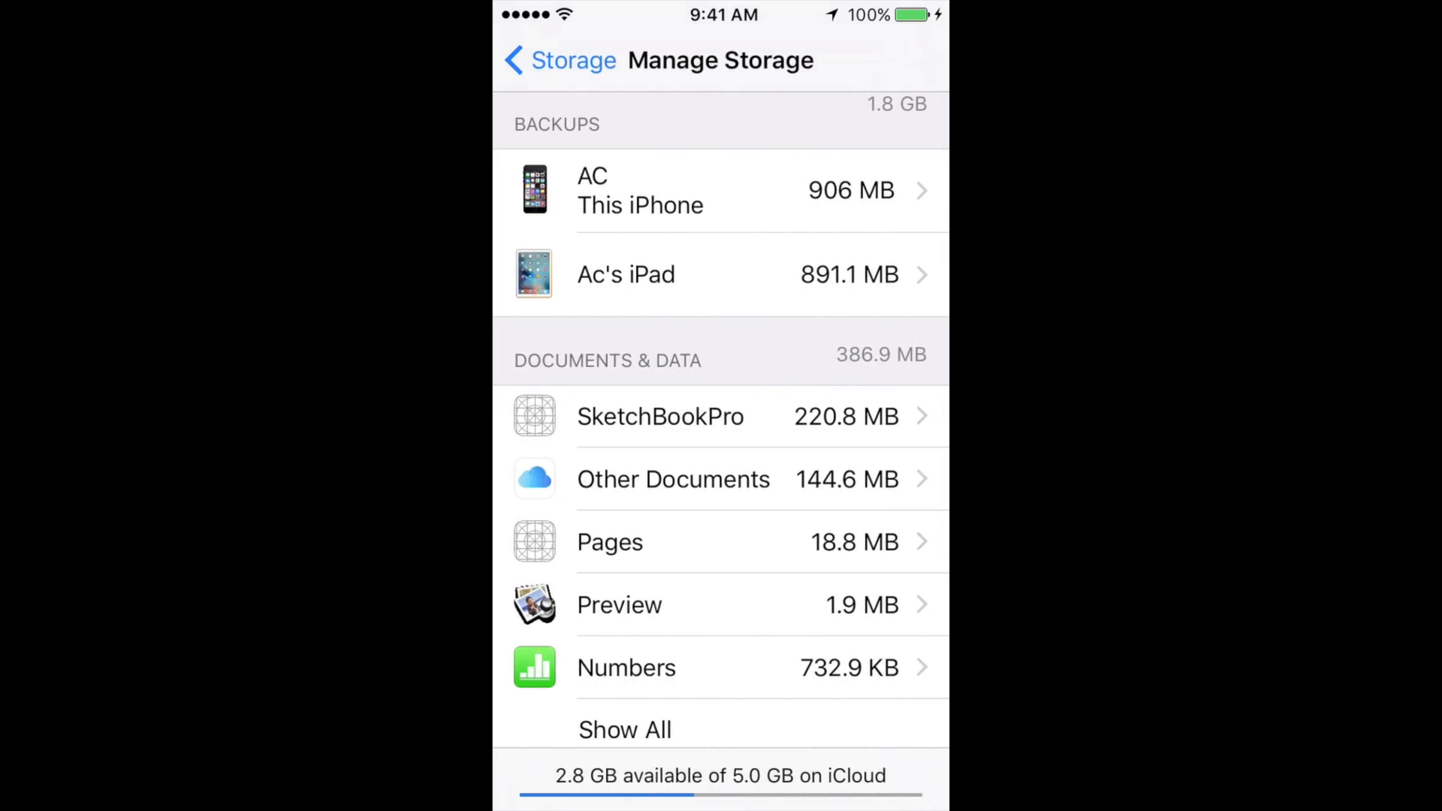
scroll("down", 3)
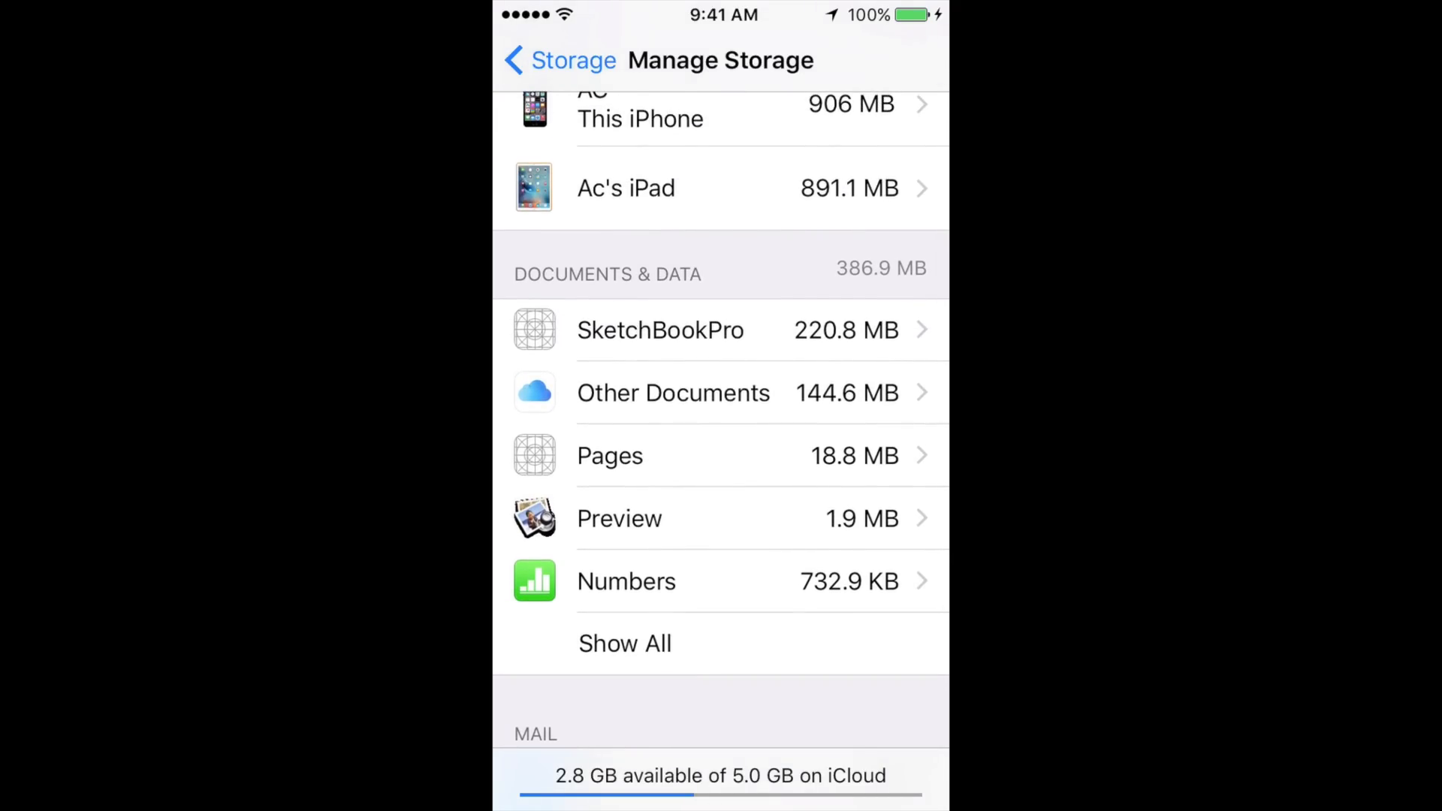
scroll("up", 3)
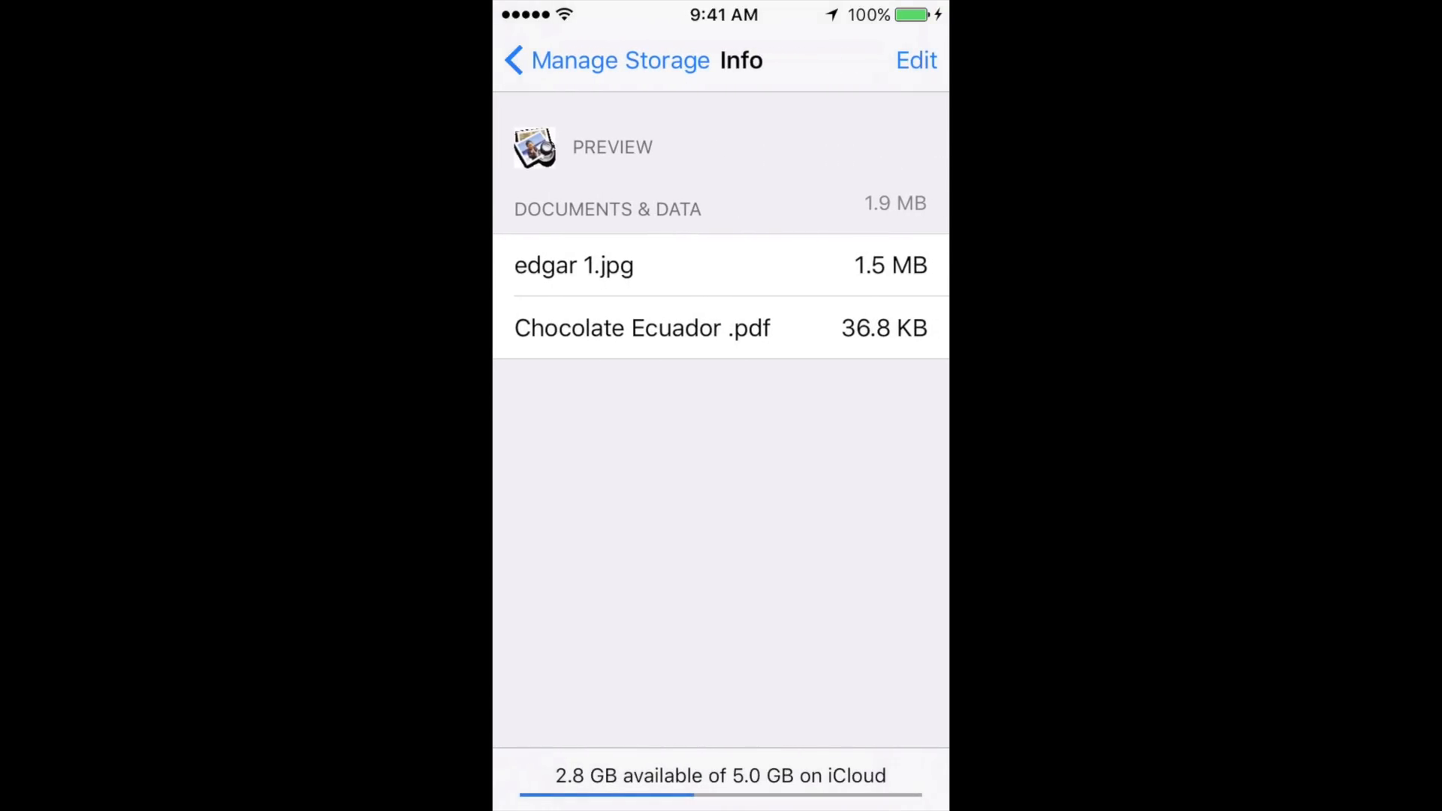
Step: Edit Preview's document list, finish without deleting, and return to the storage breakdown
left_click(916, 60)
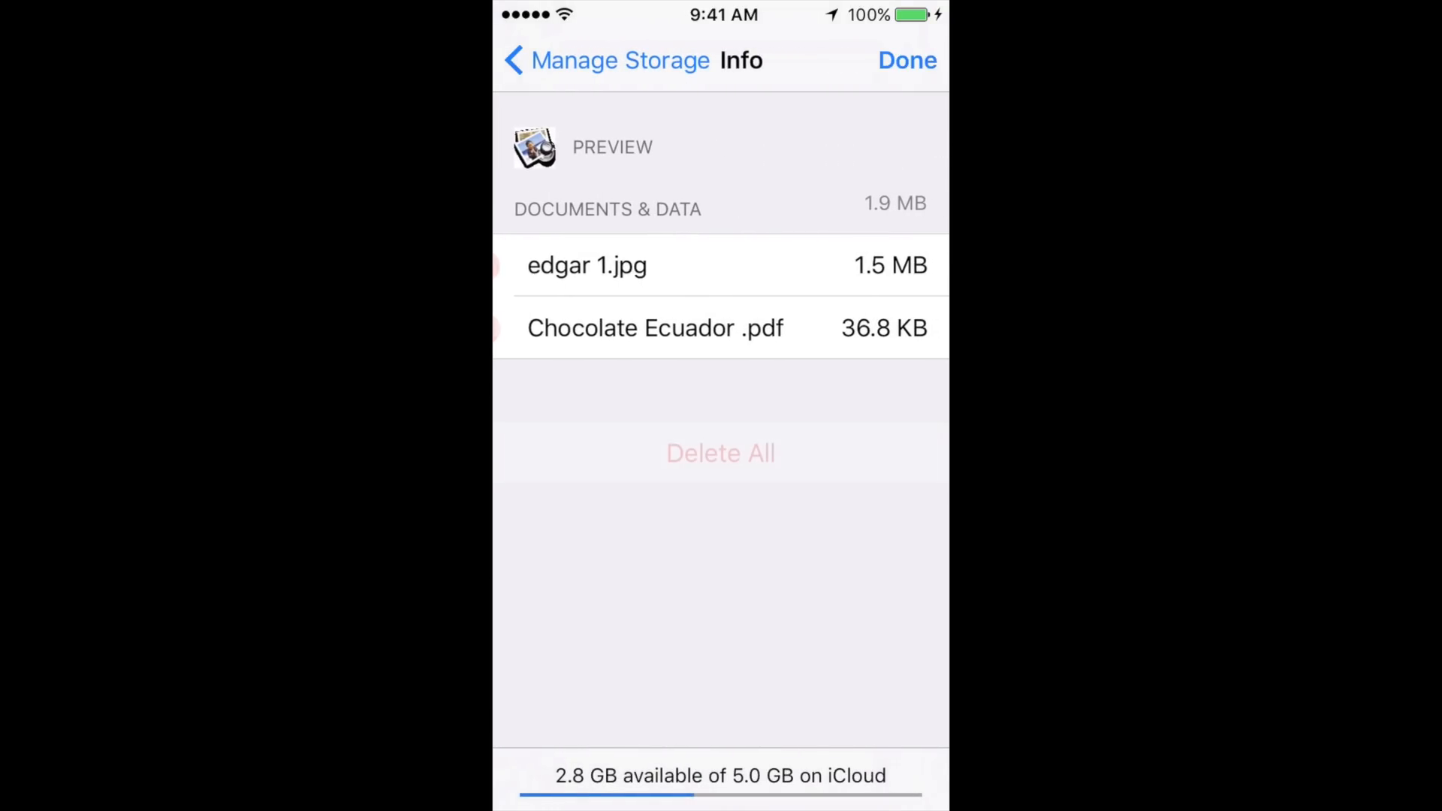
left_click(720, 452)
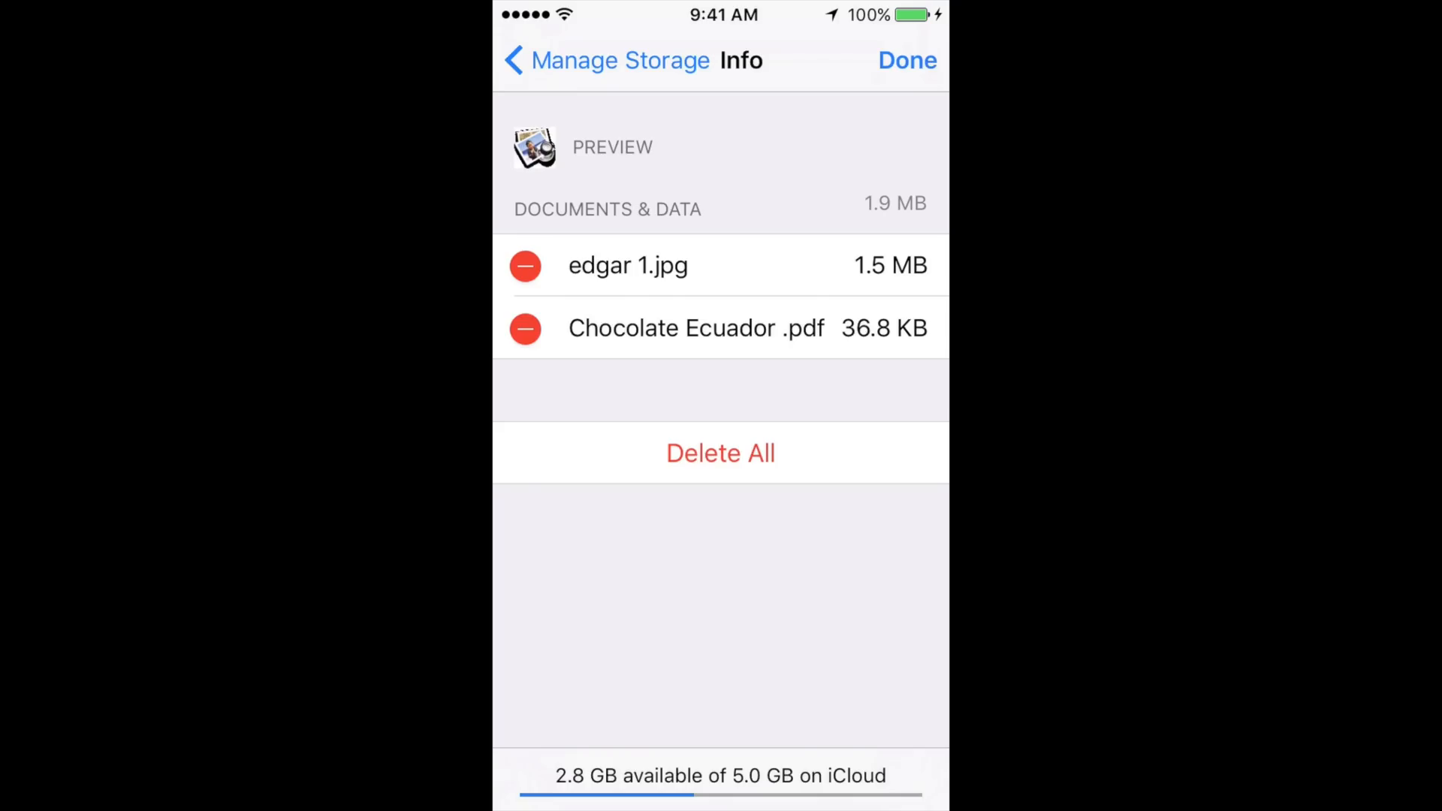
left_click(598, 60)
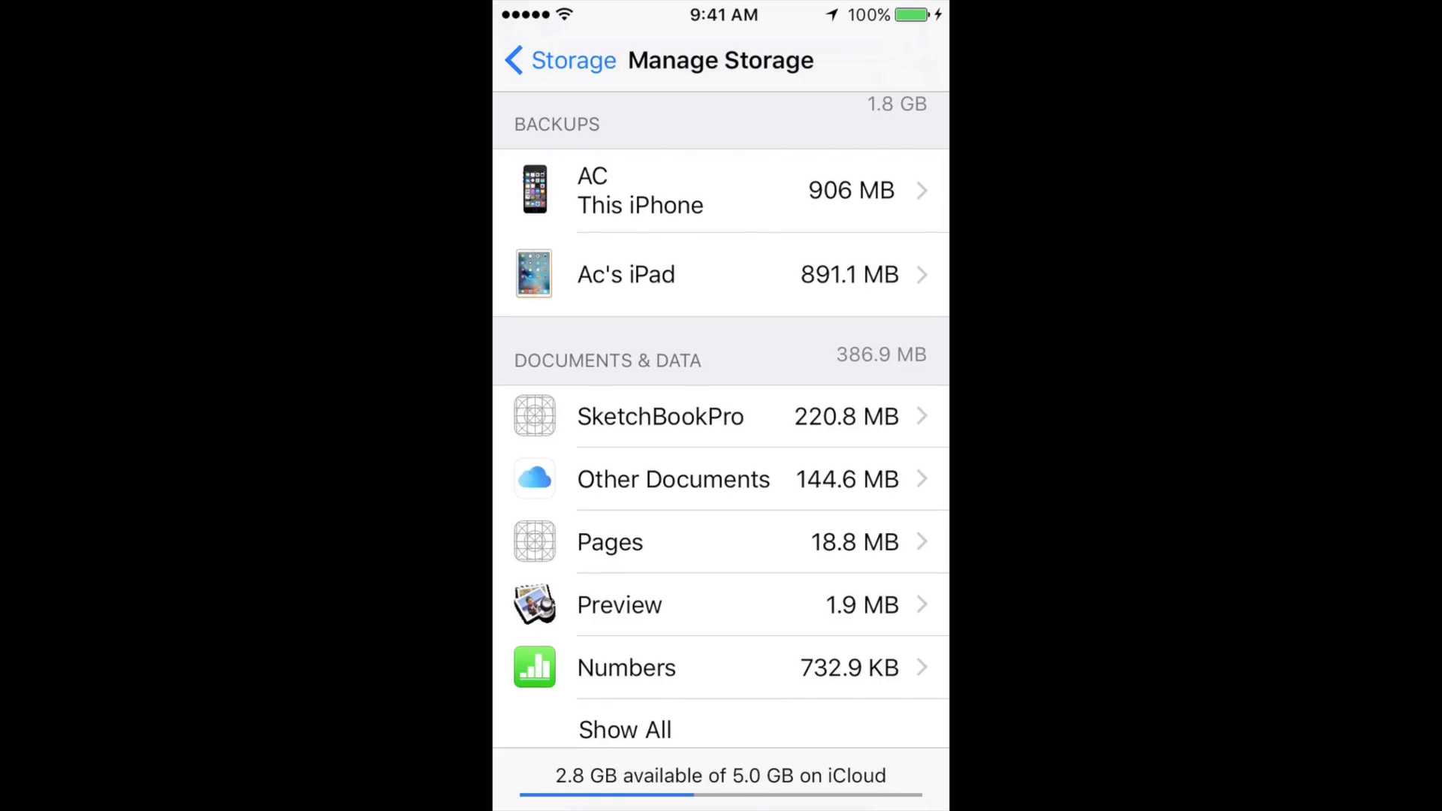
Step: Show 'AC This iPhone' backup details (yesterday, 905 MB) and list all apps in Backup Options
left_click(720, 189)
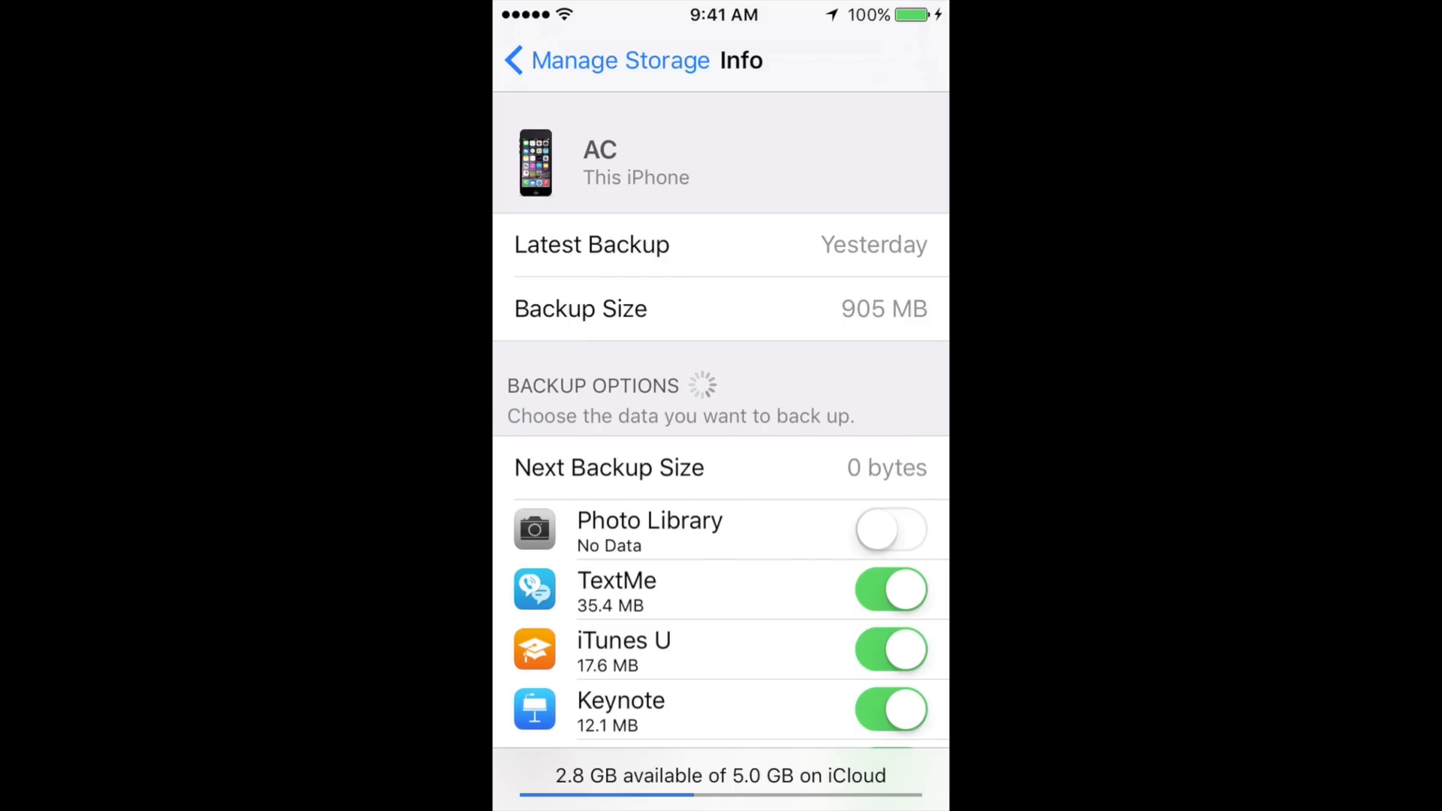
scroll("down", 3)
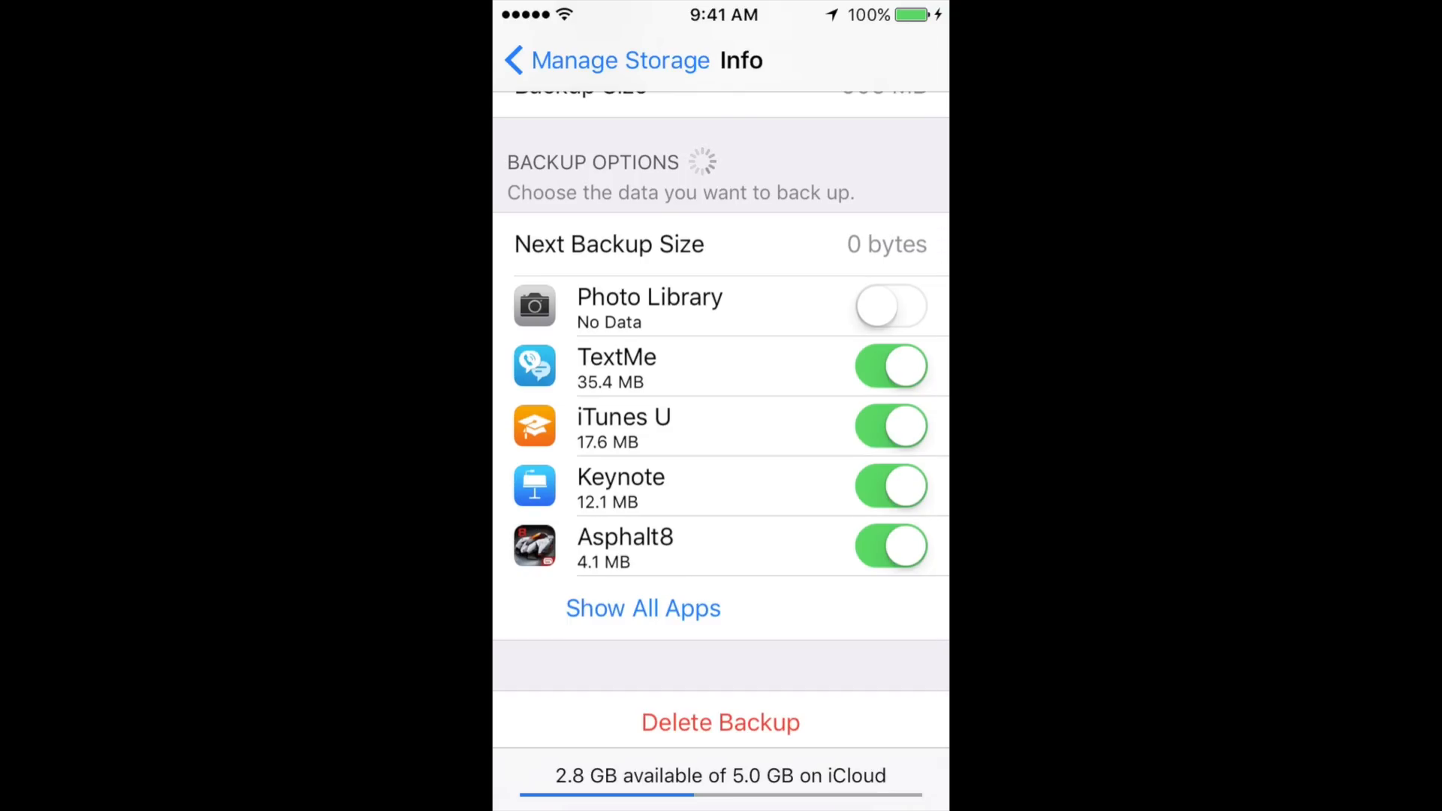
left_click(643, 608)
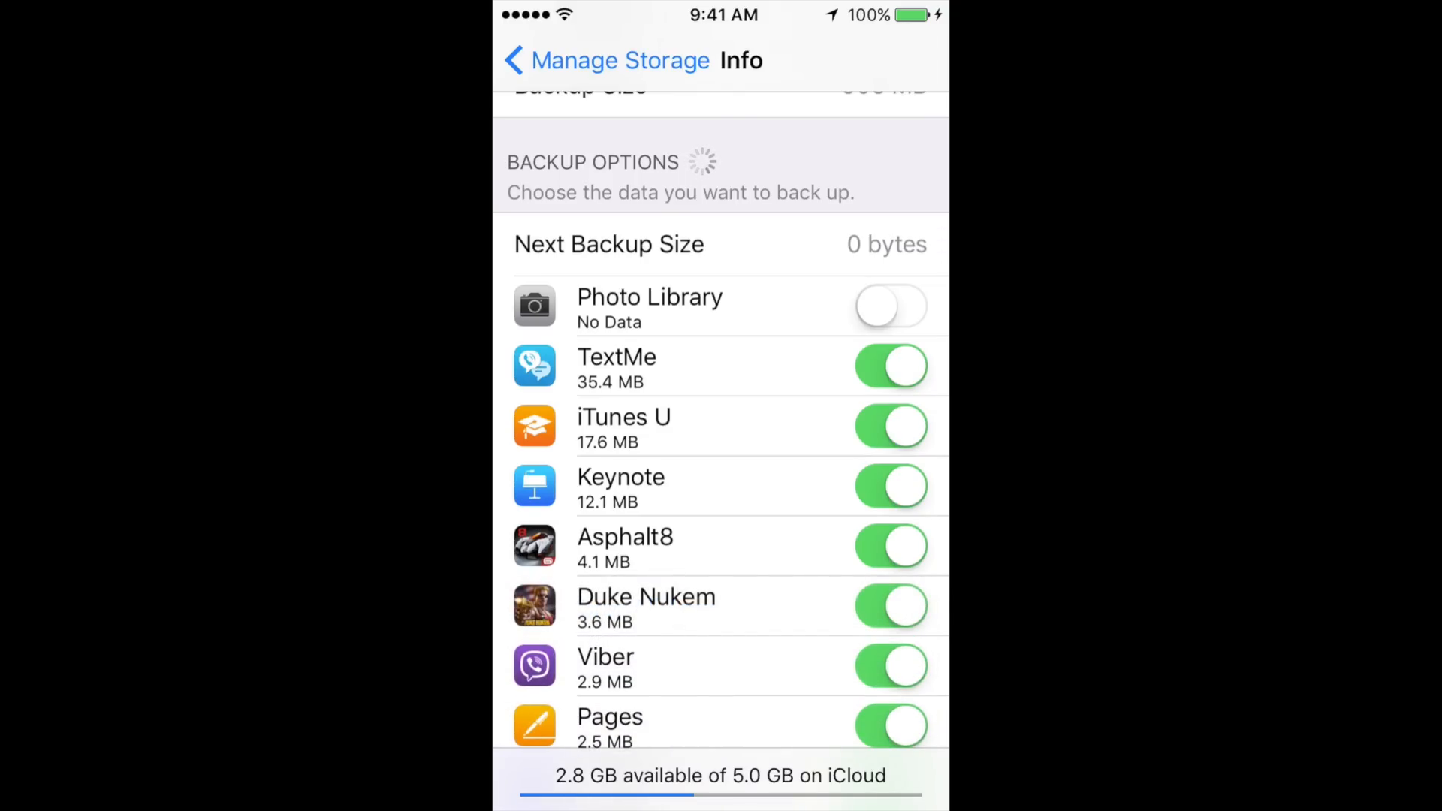
Step: Switch off XDV's backup, bringing up the Turn Off & Delete confirmation
scroll("up", 3)
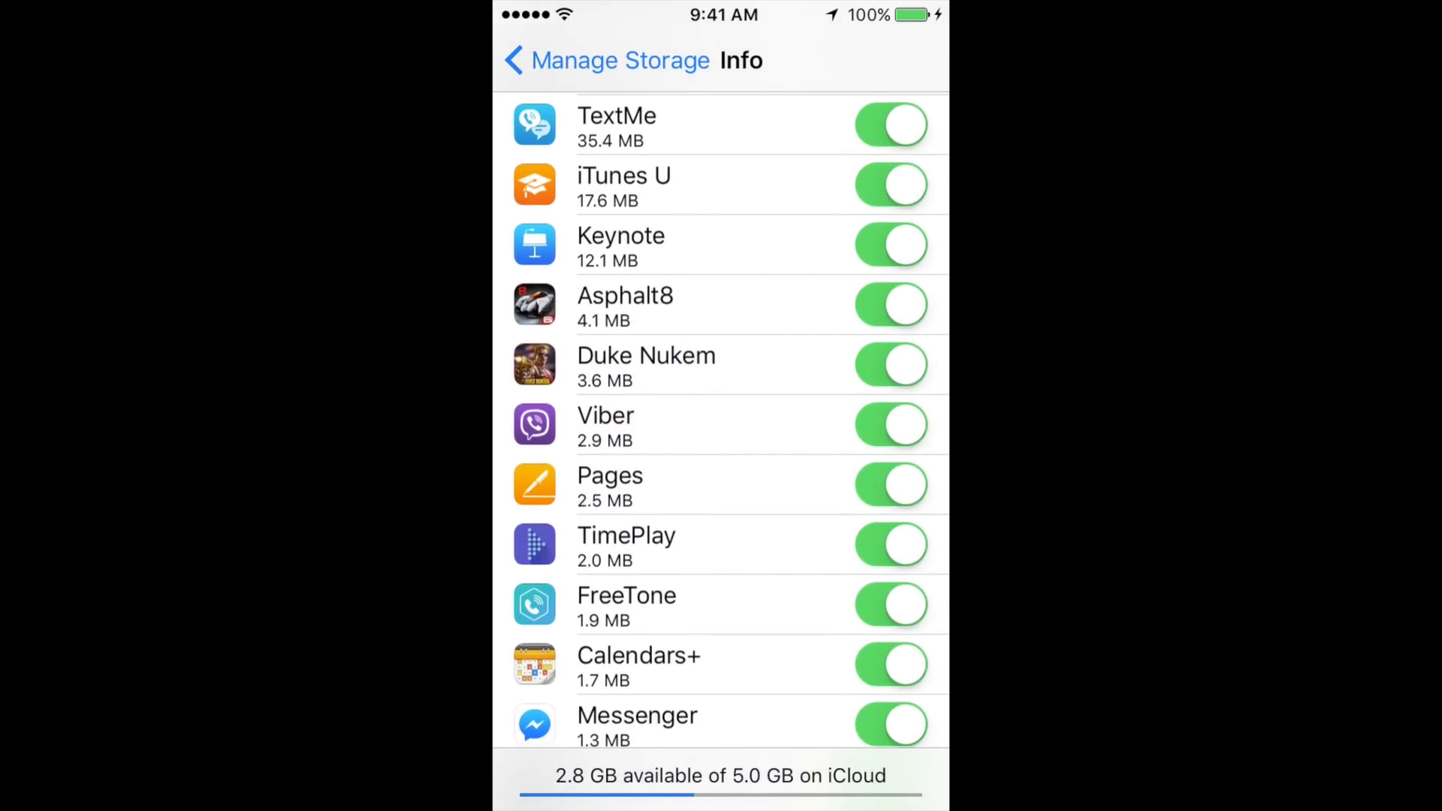
scroll("down", 3)
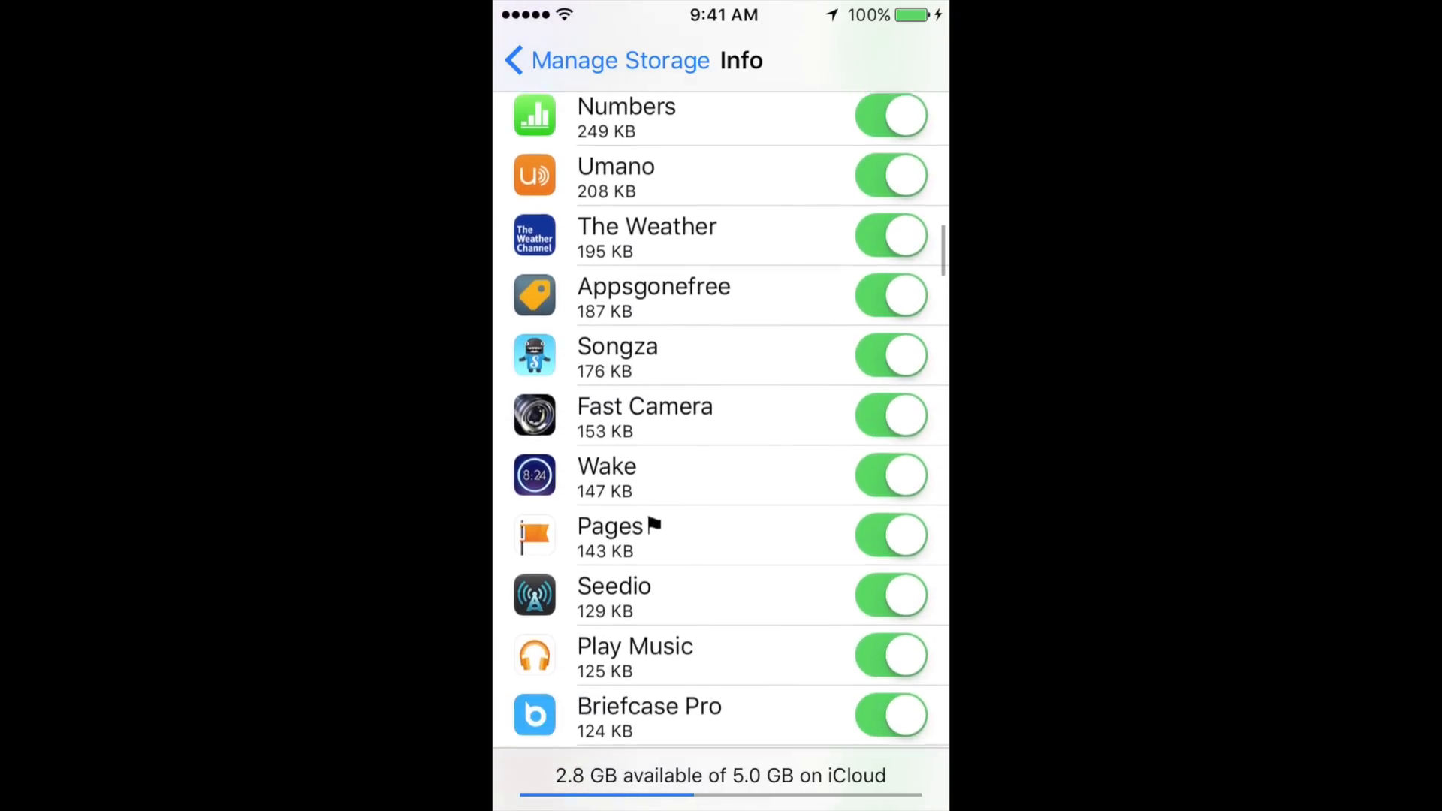
scroll("down", 3)
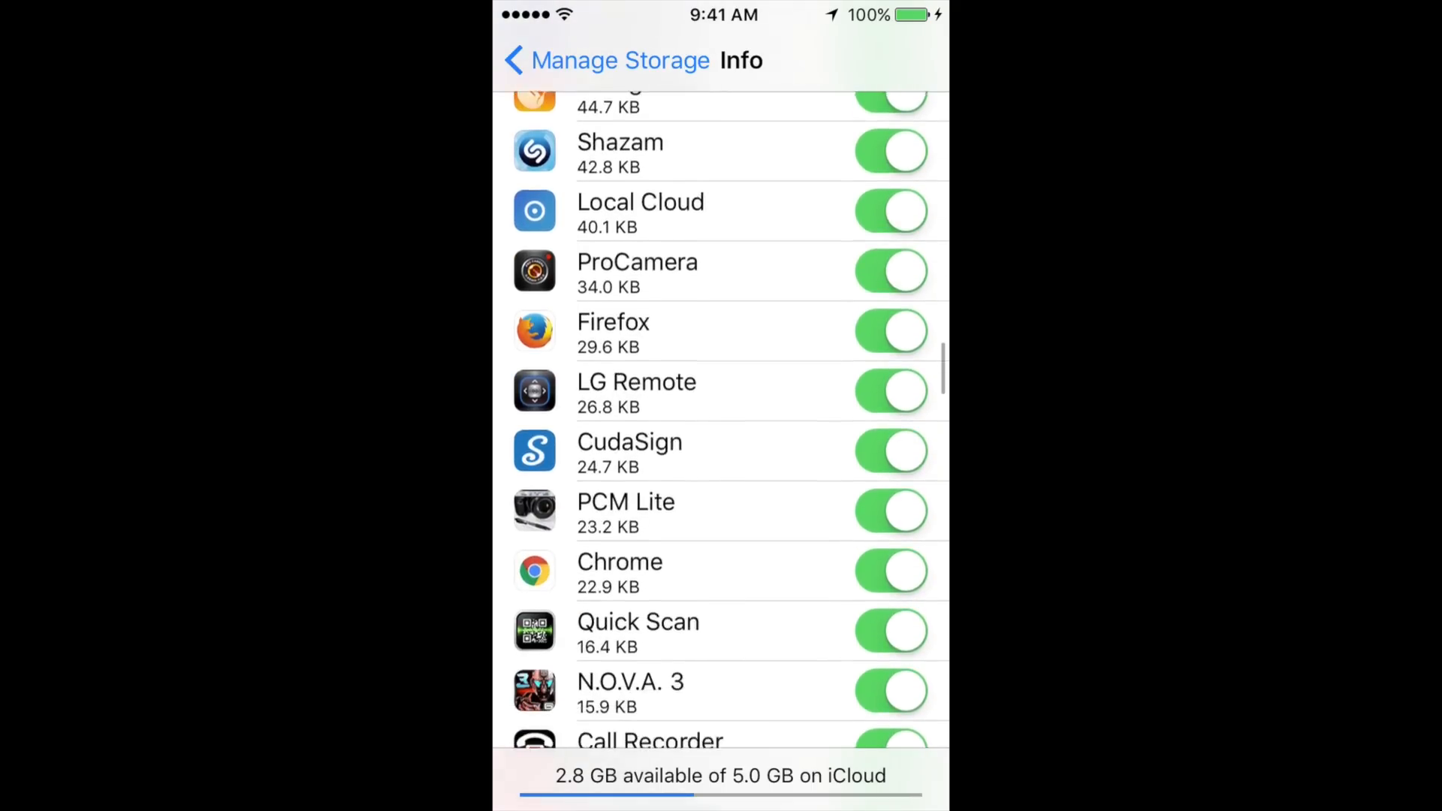
scroll("down", 3)
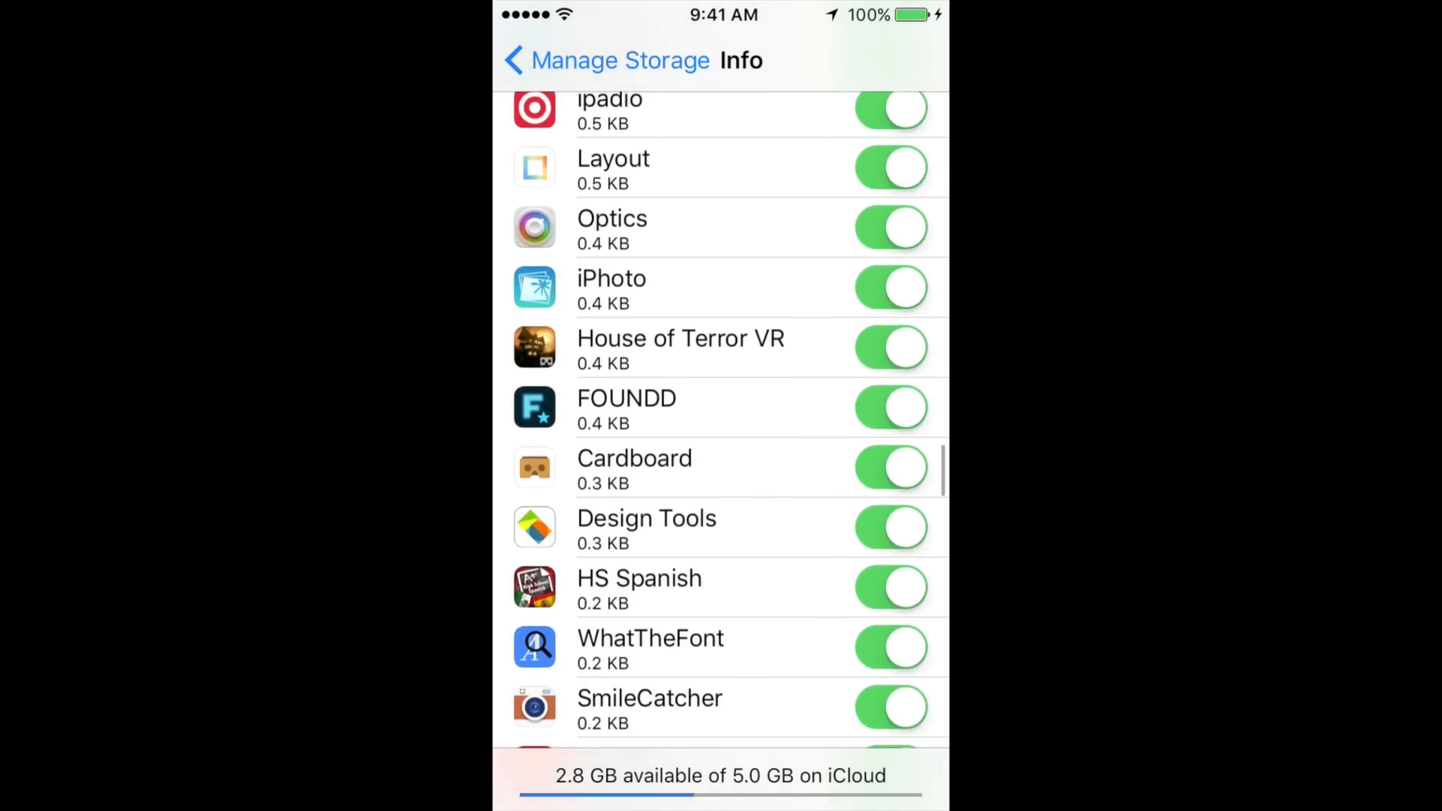
scroll("down", 3)
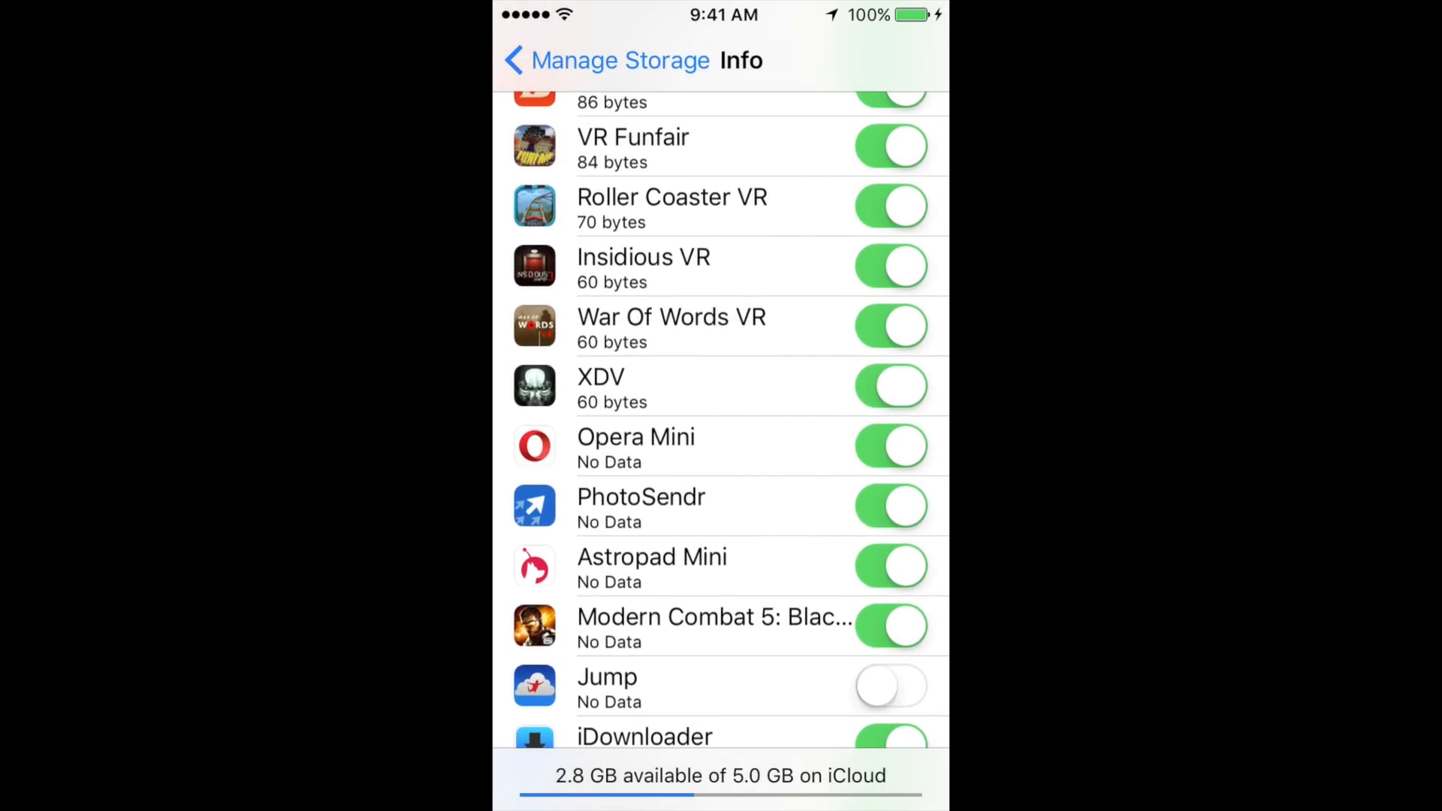
left_click(889, 386)
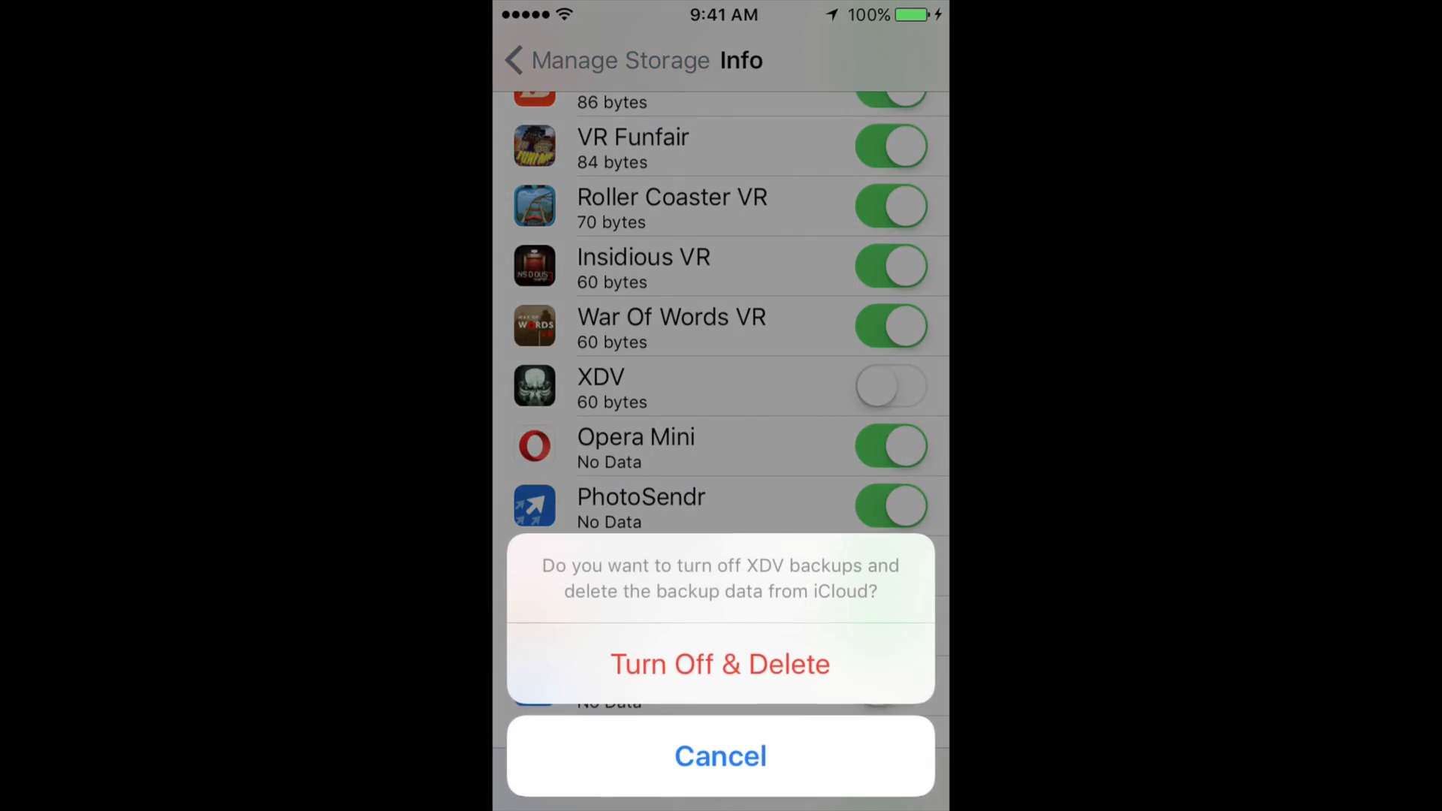